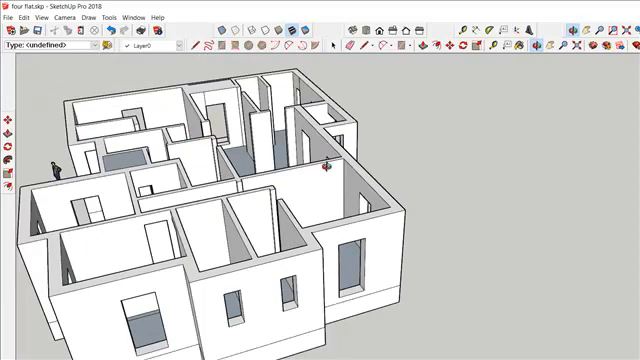
{"action": "mouse_move", "coordinate": [210, 160]}
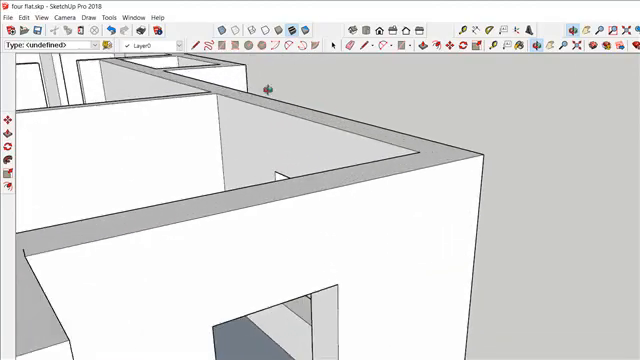
{"action": "mouse_move", "coordinate": [227, 116]}
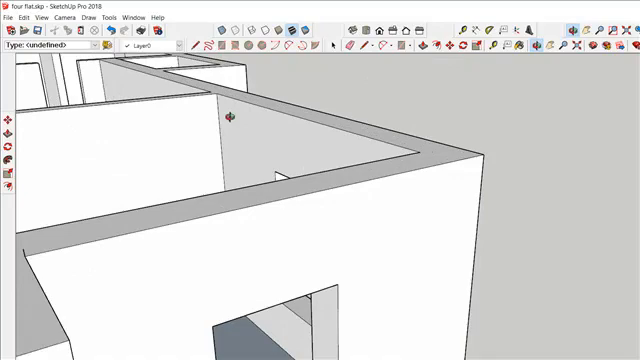
Draw edges along the wall tops from a corner to close a face over a room
{"action": "scroll", "scroll_direction": "down", "scroll_amount": 3}
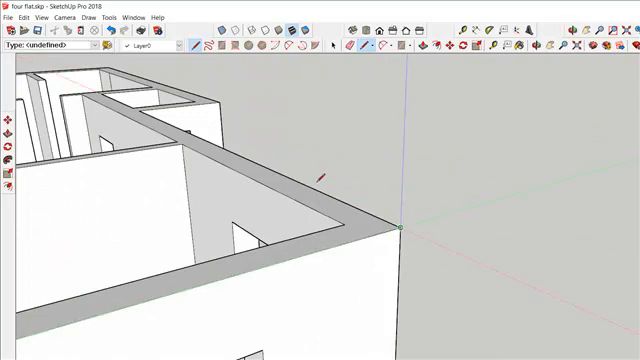
{"action": "mouse_move", "coordinate": [400, 228]}
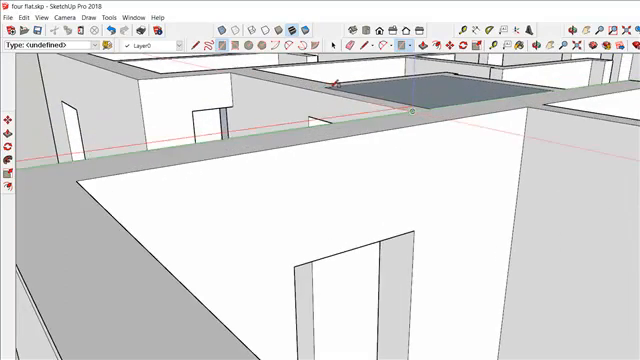
Trace the outer wall-top edges so faces close over the remaining rooms
{"action": "scroll", "scroll_direction": "down", "scroll_amount": 3}
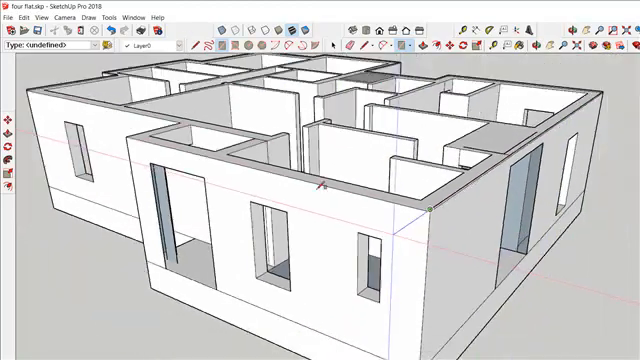
{"action": "scroll", "scroll_direction": "up", "scroll_amount": 3}
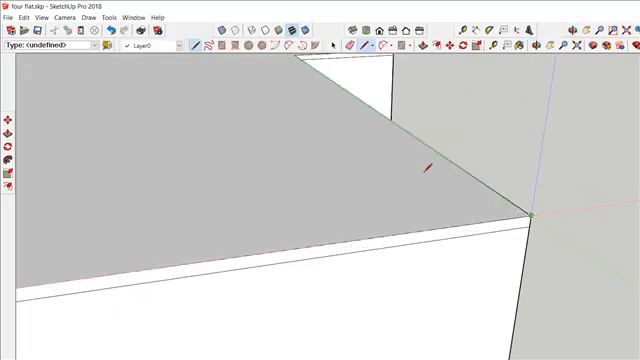
{"action": "mouse_move", "coordinate": [532, 215]}
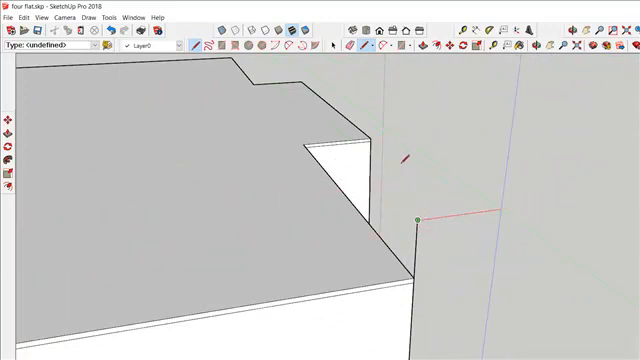
{"action": "mouse_move", "coordinate": [508, 209]}
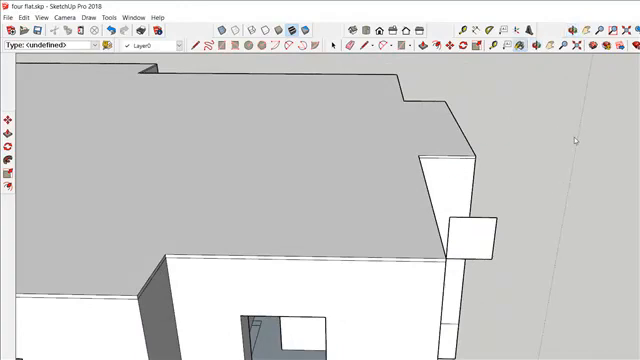
{"action": "mouse_move", "coordinate": [548, 190]}
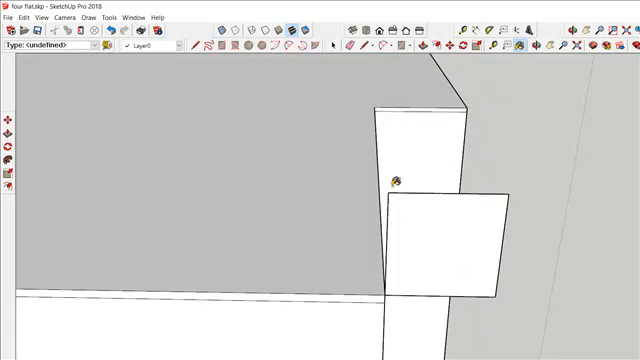
{"action": "mouse_move", "coordinate": [407, 160]}
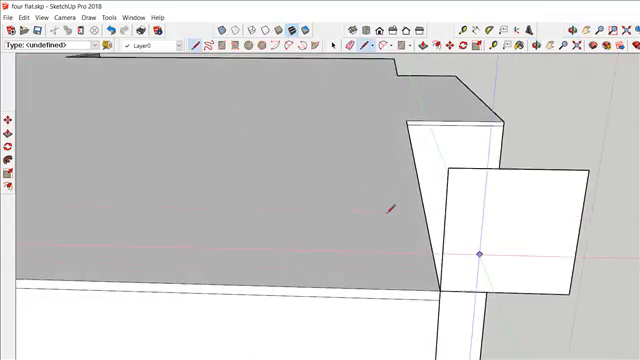
{"action": "mouse_move", "coordinate": [463, 290]}
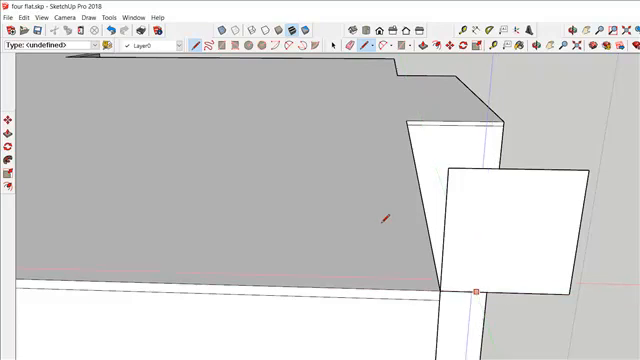
{"action": "mouse_move", "coordinate": [475, 284]}
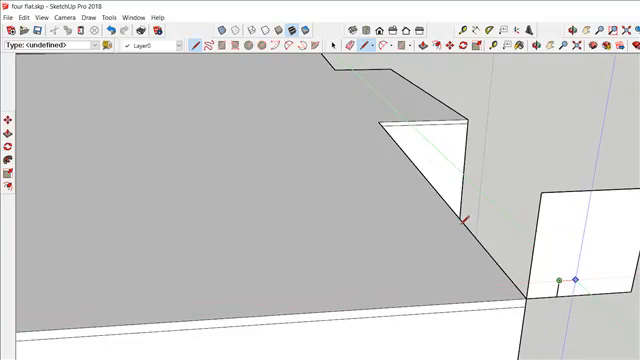
{"action": "mouse_move", "coordinate": [575, 277]}
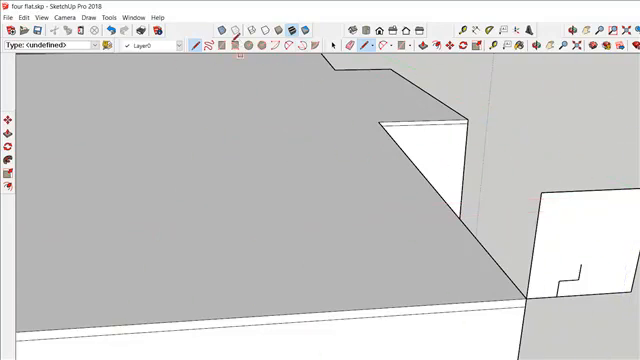
{"action": "mouse_move", "coordinate": [194, 47]}
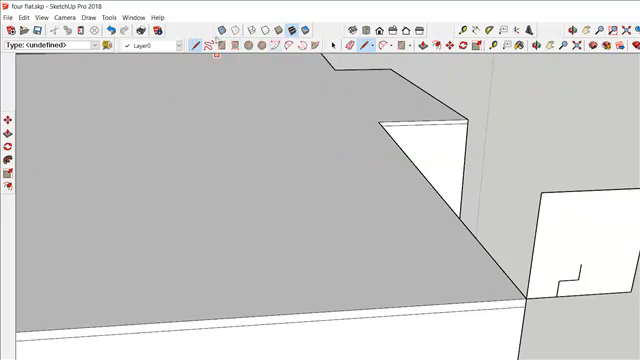
{"action": "mouse_move", "coordinate": [275, 48]}
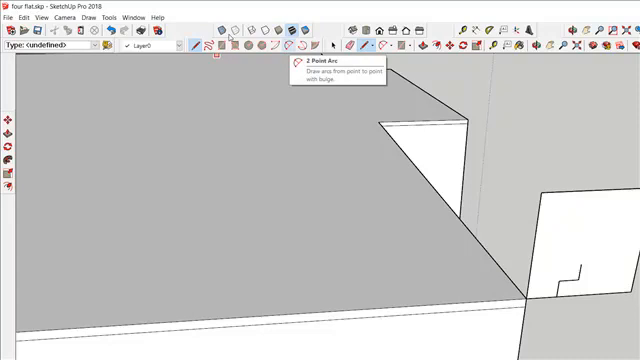
{"action": "mouse_move", "coordinate": [470, 207]}
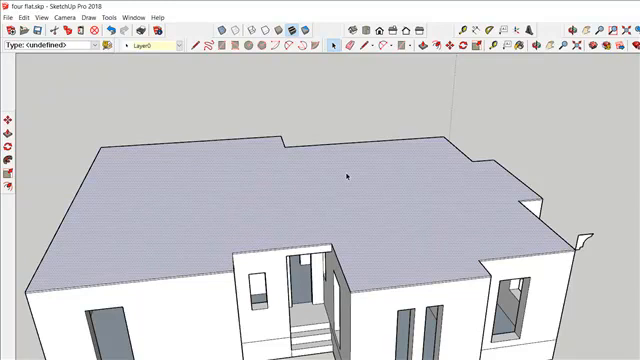
{"action": "mouse_move", "coordinate": [410, 105]}
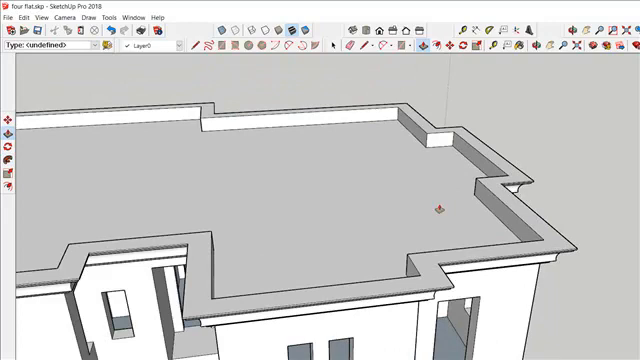
Sweep the stepped parapet profile along the roof slab edge with Follow Me
{"action": "left_click", "coordinate": [360, 185]}
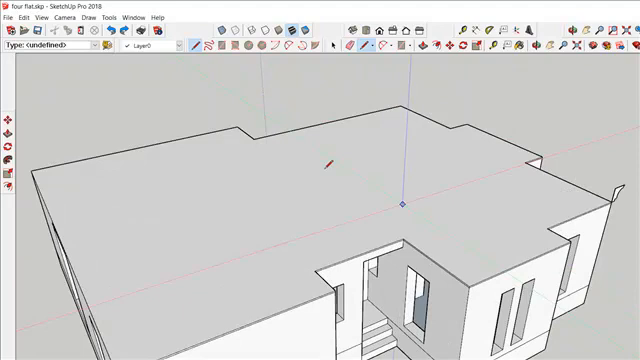
{"action": "mouse_move", "coordinate": [404, 235]}
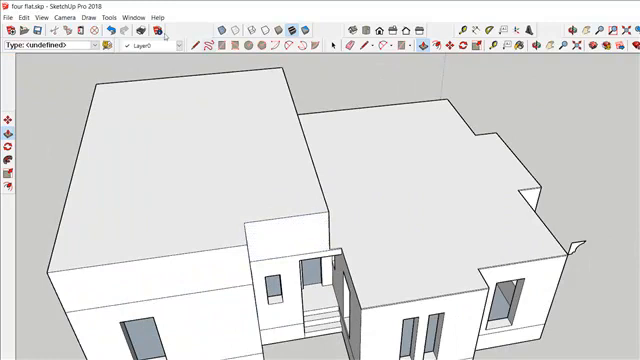
{"action": "mouse_move", "coordinate": [336, 171]}
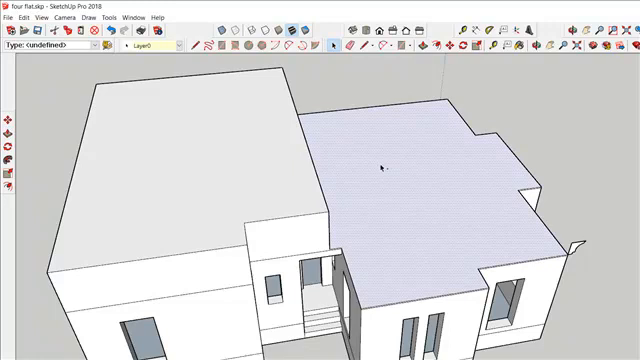
{"action": "left_click", "coordinate": [420, 150]}
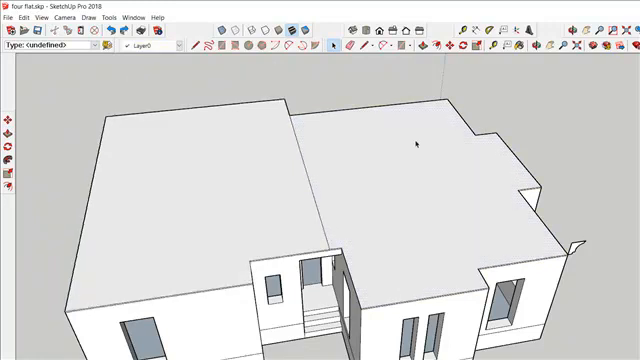